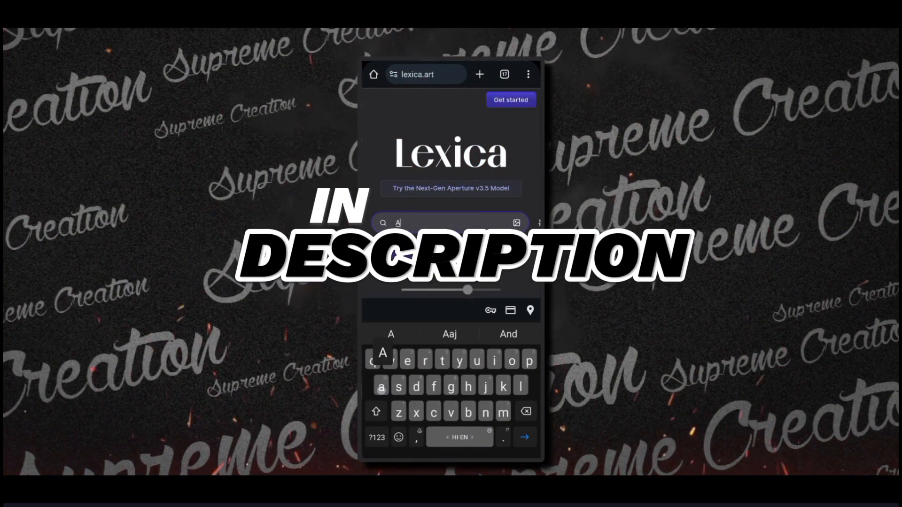
- Search Lexica for 'Anime boy' hoodie characters, browse results and view a hooded, capped character's details
text(Anime boy character wearing hoc)
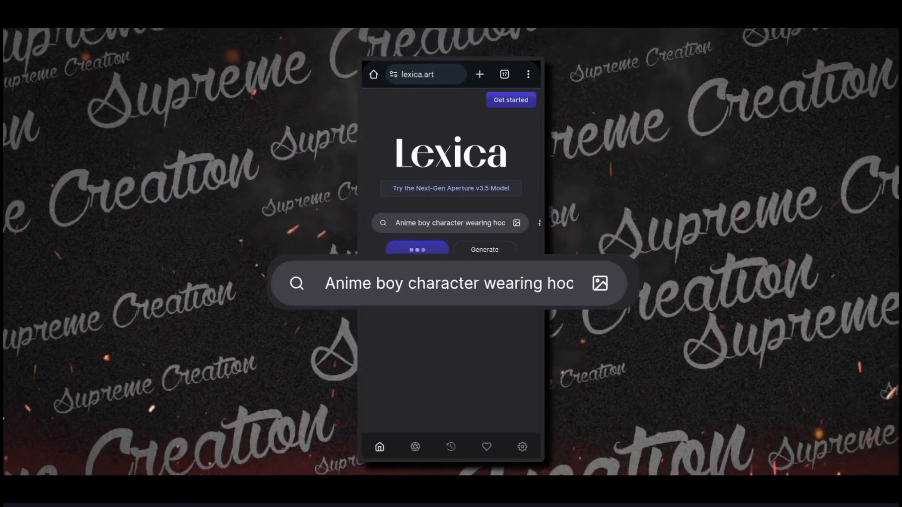
click(417, 249)
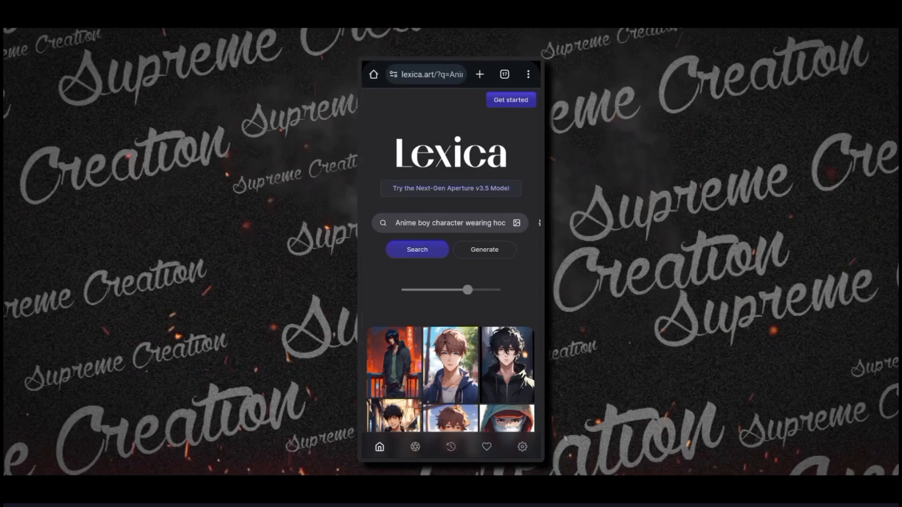
scroll(down, 3)
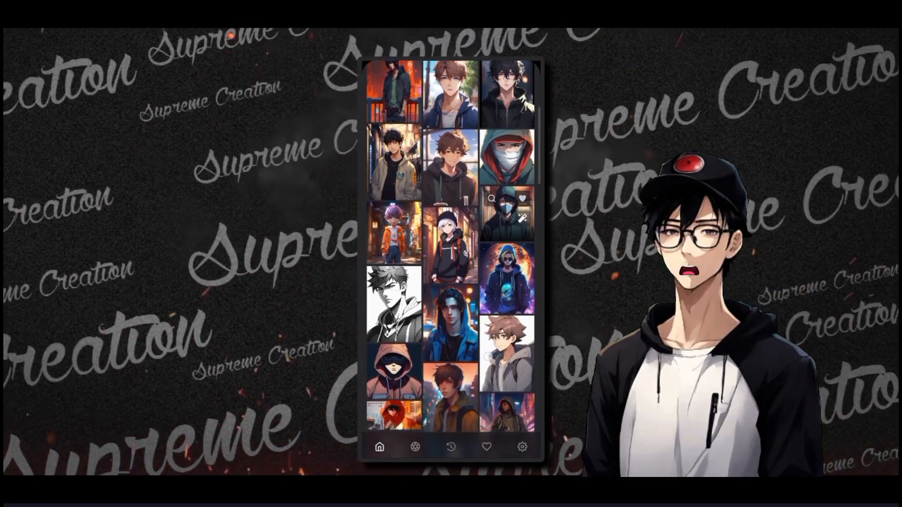
scroll(down, 3)
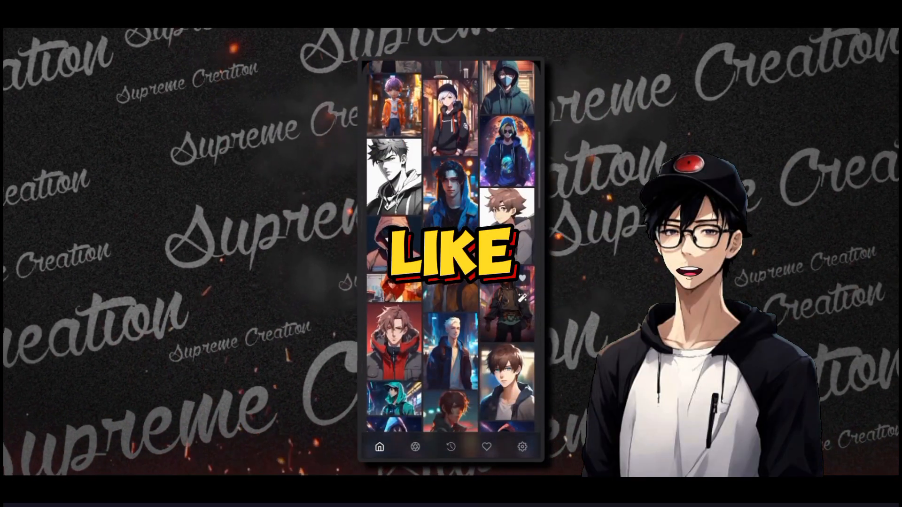
scroll(down, 3)
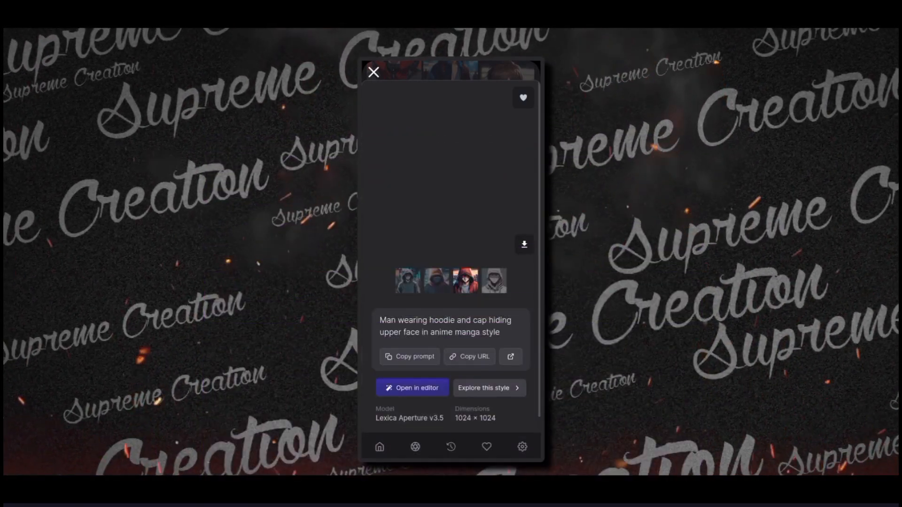
click(373, 72)
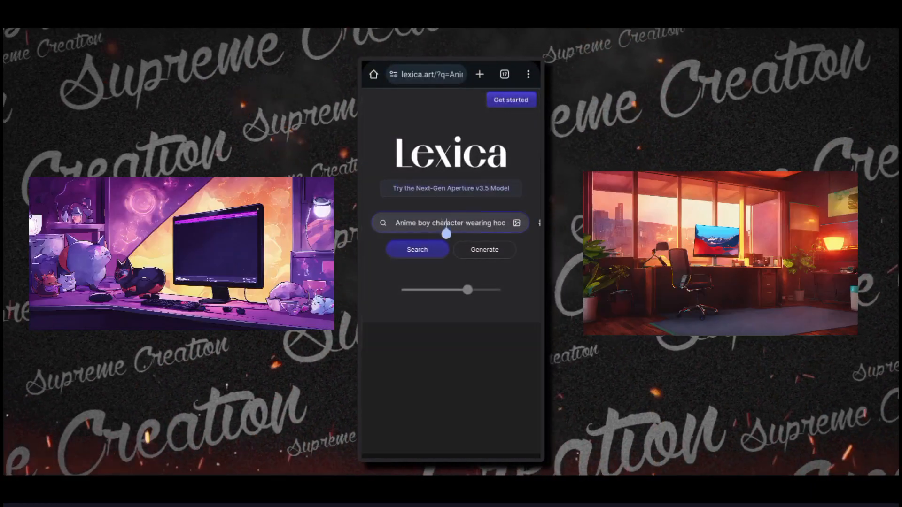
- Replace the query with 'Anime background studio' and browse the studio background results
double_click(448, 223)
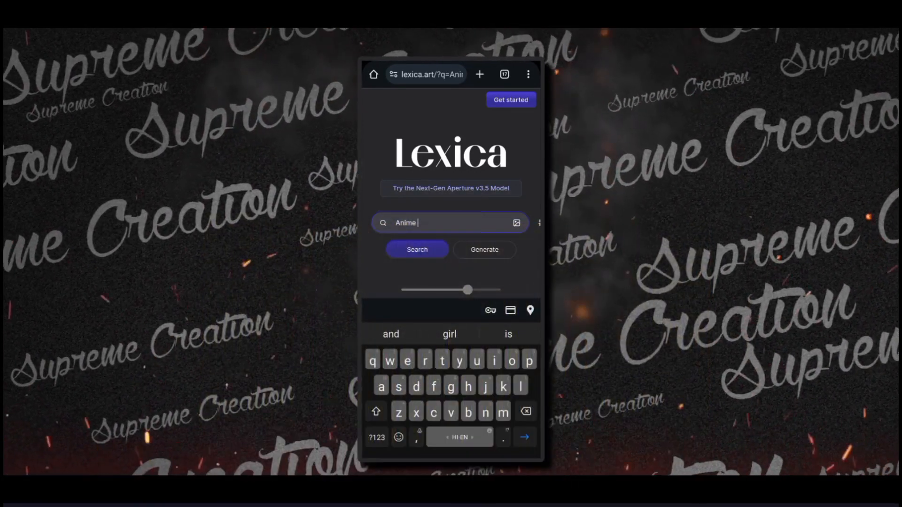
text(back)
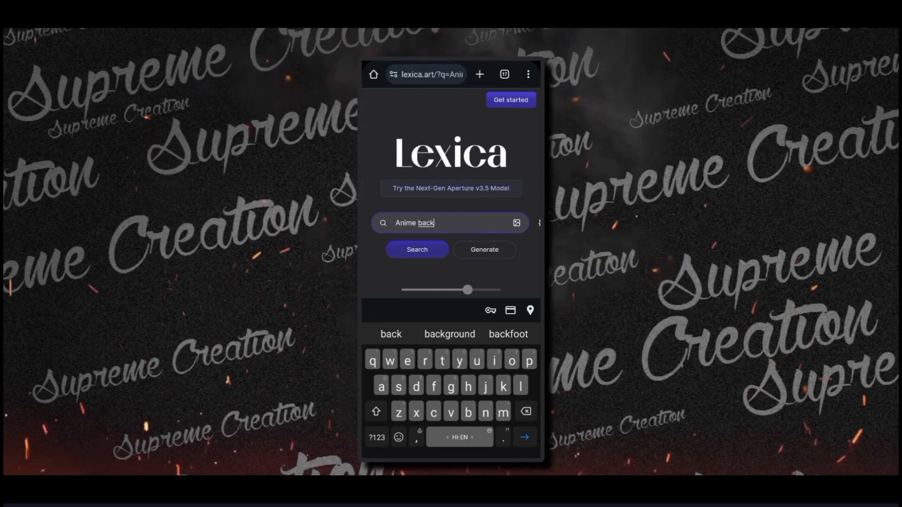
text(ground studio)
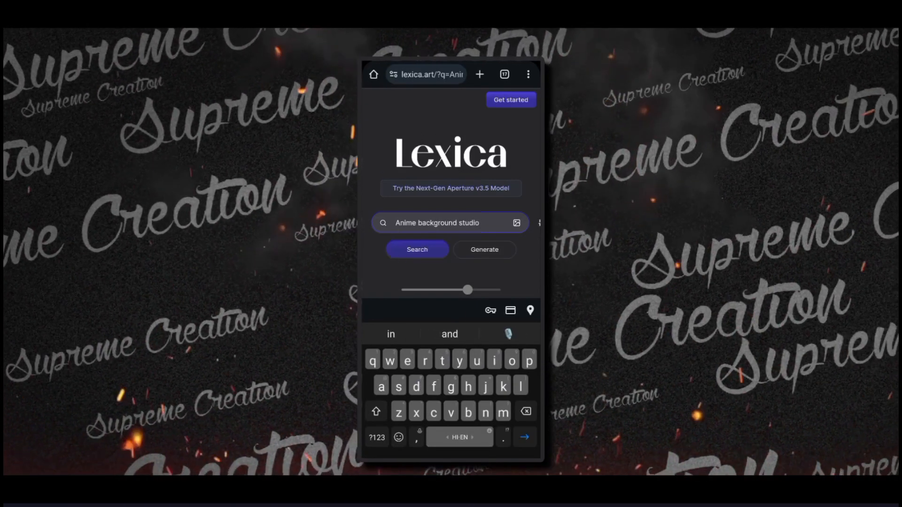
click(417, 249)
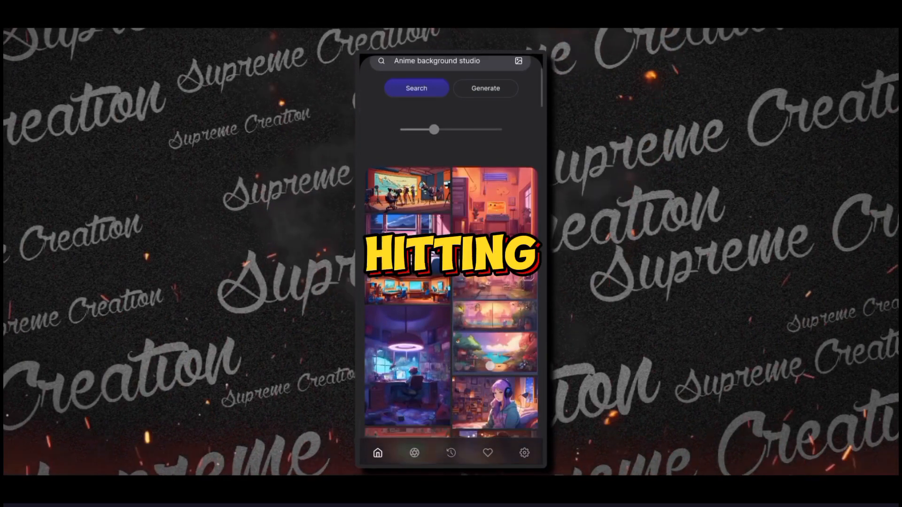
scroll(down, 3)
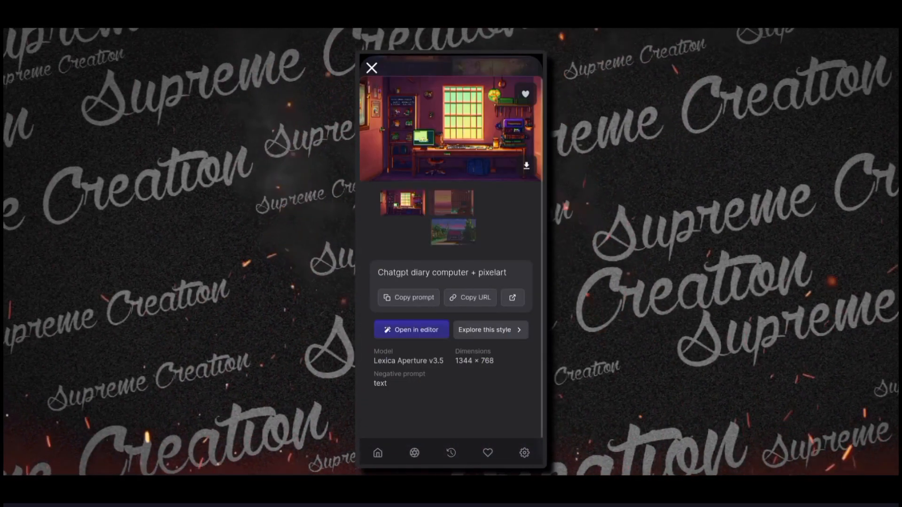
- Attempt to download the pixel-art computer room image, reaching a sign-in prompt
click(372, 68)
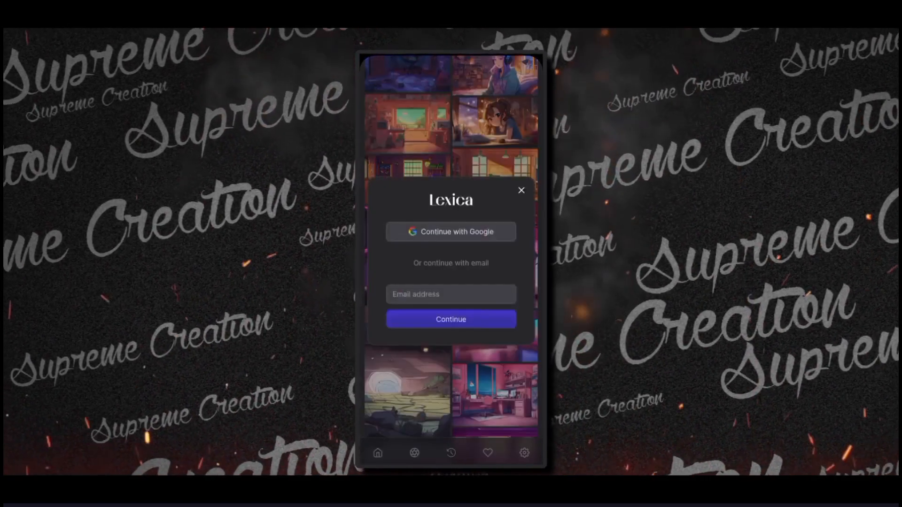
click(521, 191)
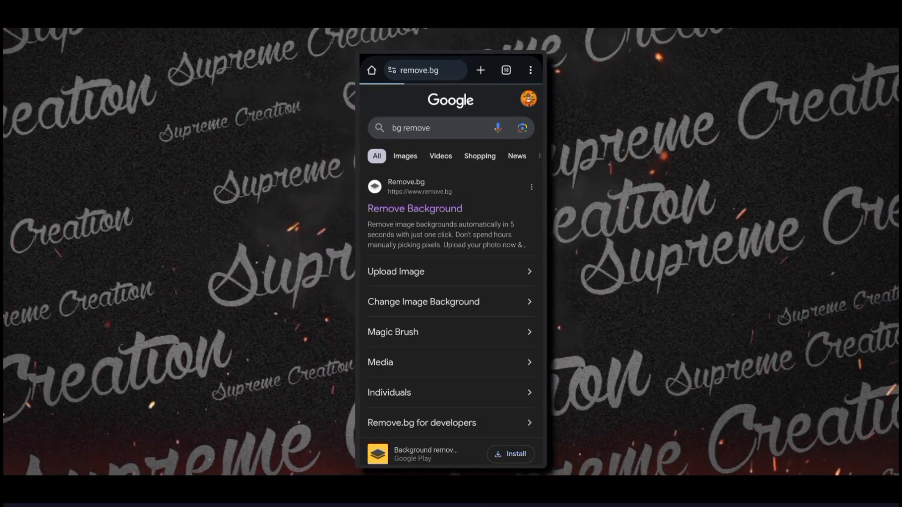
- Go to the Remove.bg site from the Google 'bg remove' results
click(415, 209)
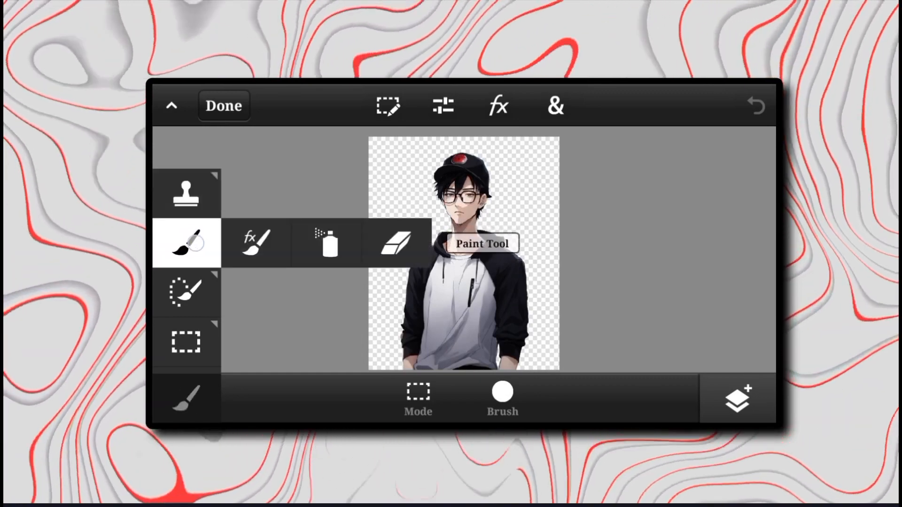
- Choose the eraser in PicsArt to clean up the cut-out anime boy's edges
click(186, 192)
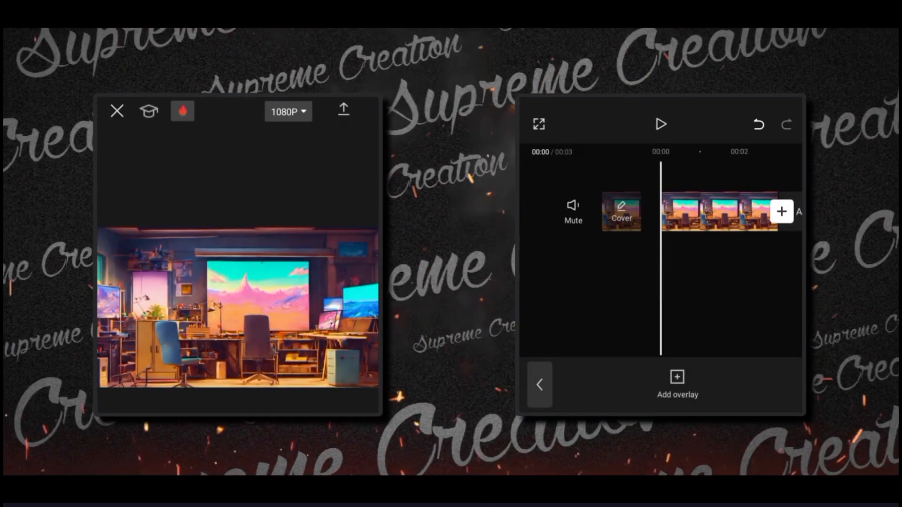
- Overlay the cut-out anime boy photo on the studio clip, then start adding the green-screen mouth overlay
click(677, 385)
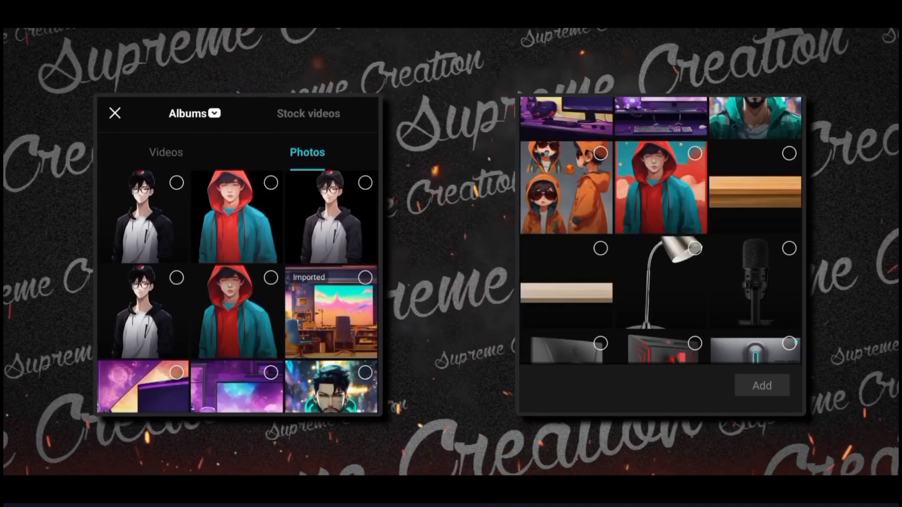
click(142, 216)
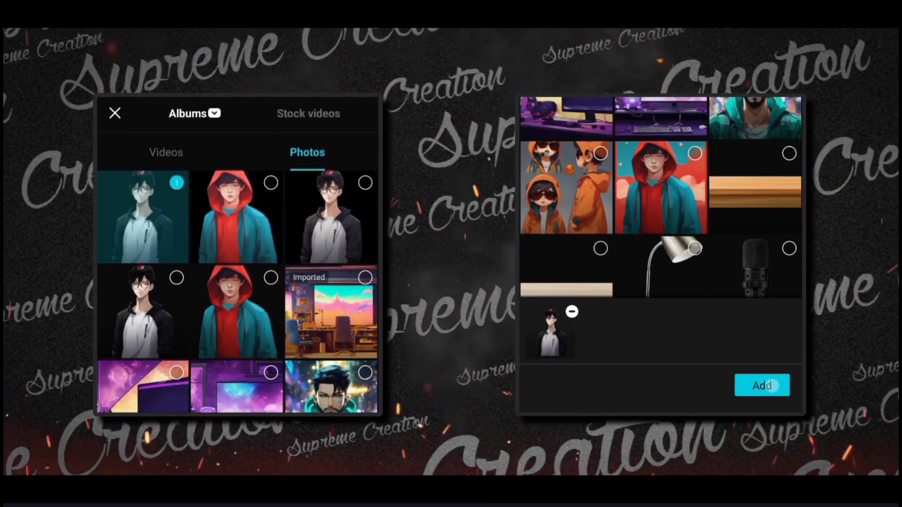
click(762, 385)
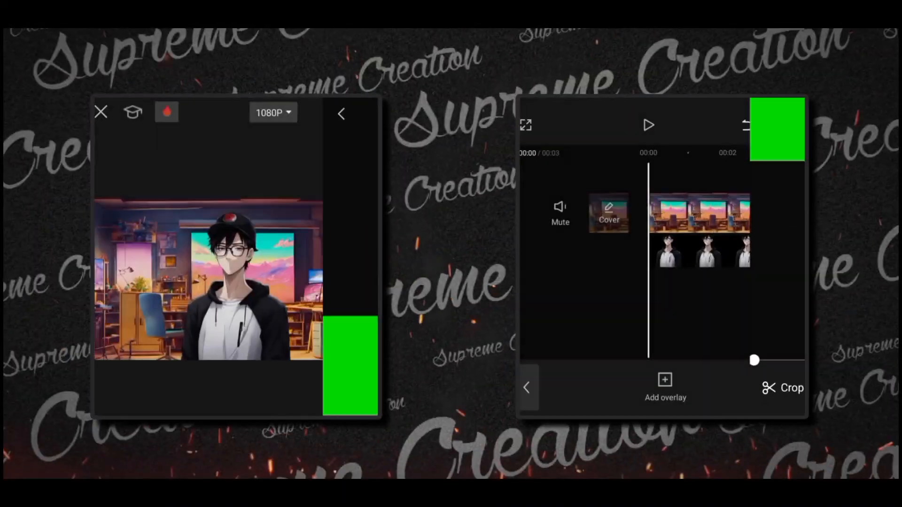
click(666, 388)
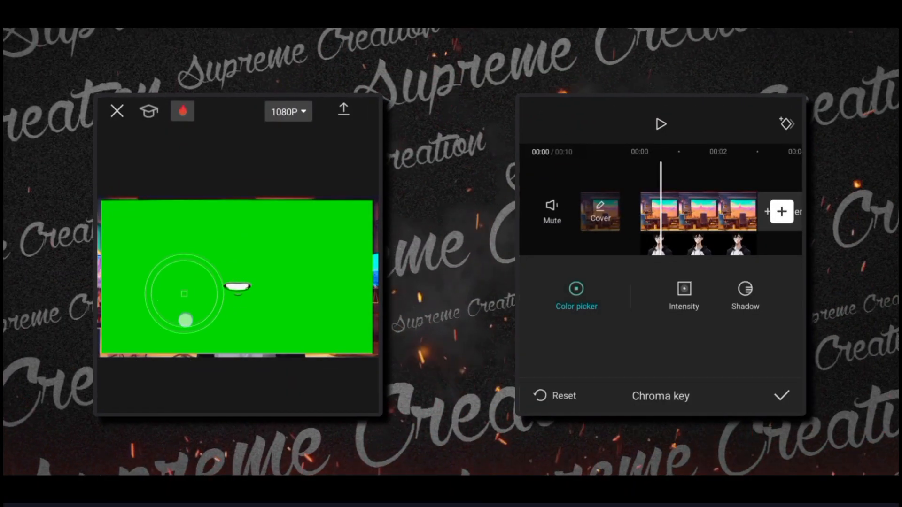
- Key out the mouth overlay's green with the colour picker at intensity 82 and confirm
click(683, 293)
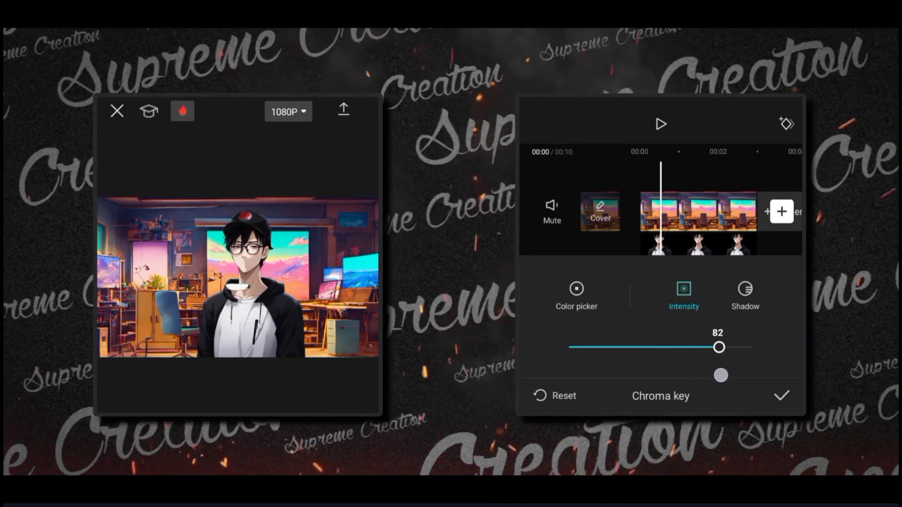
click(744, 295)
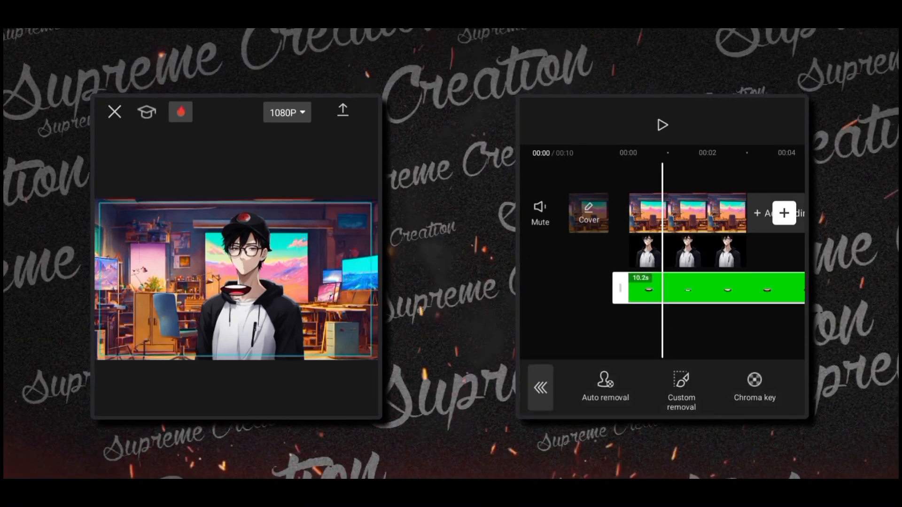
- Lower the anime boy overlay's Brightness to -5 in Adjust and browse the other adjustment options
click(540, 387)
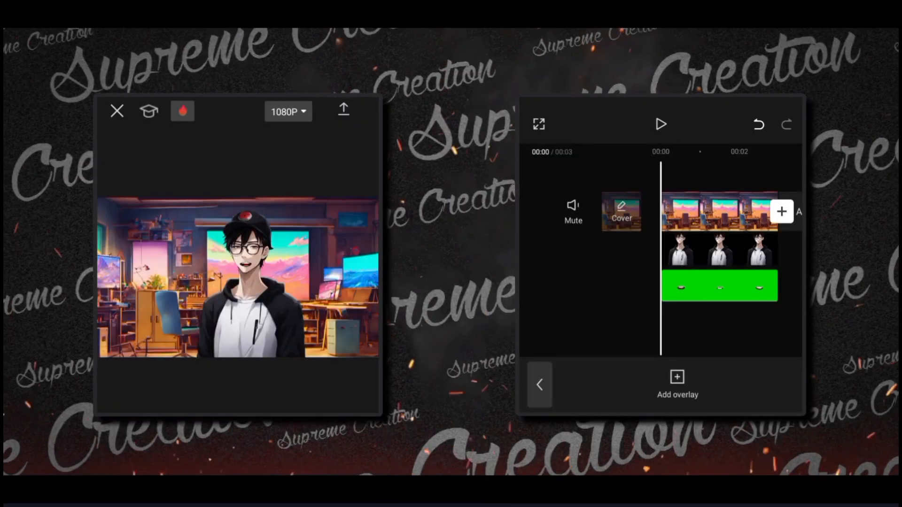
click(719, 250)
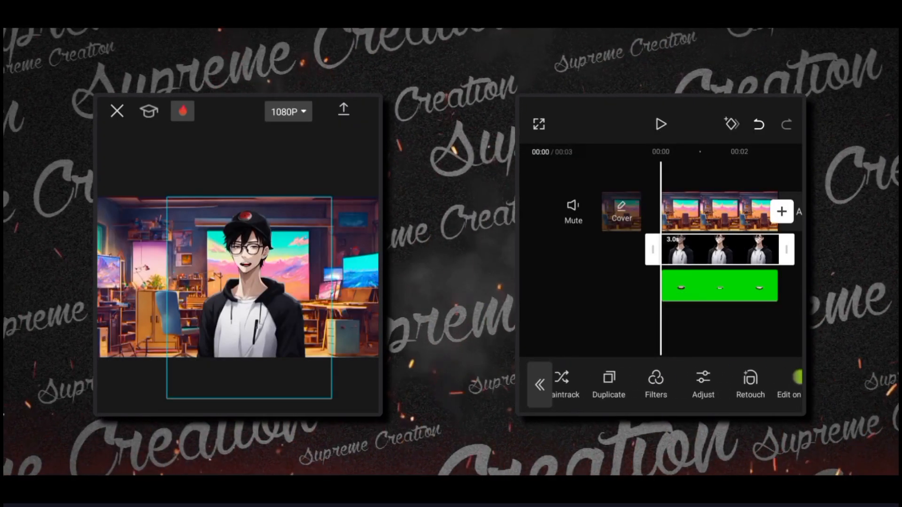
click(703, 382)
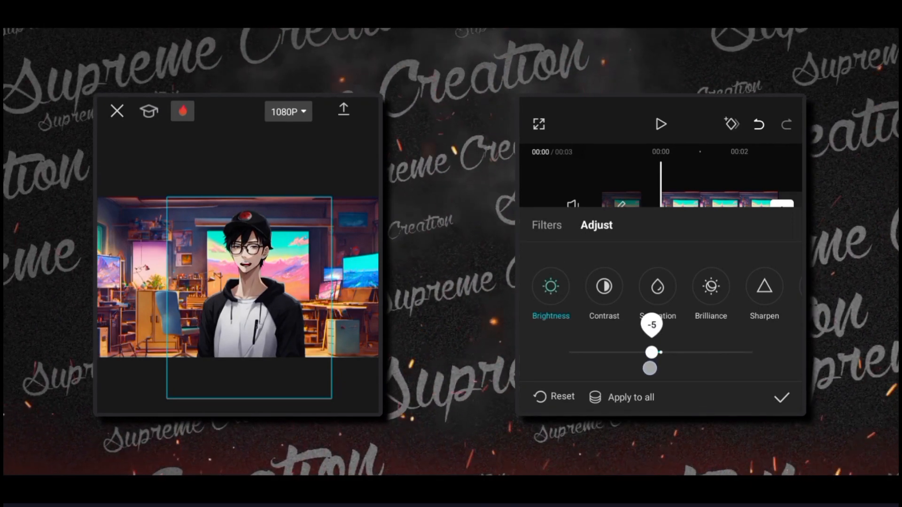
click(603, 285)
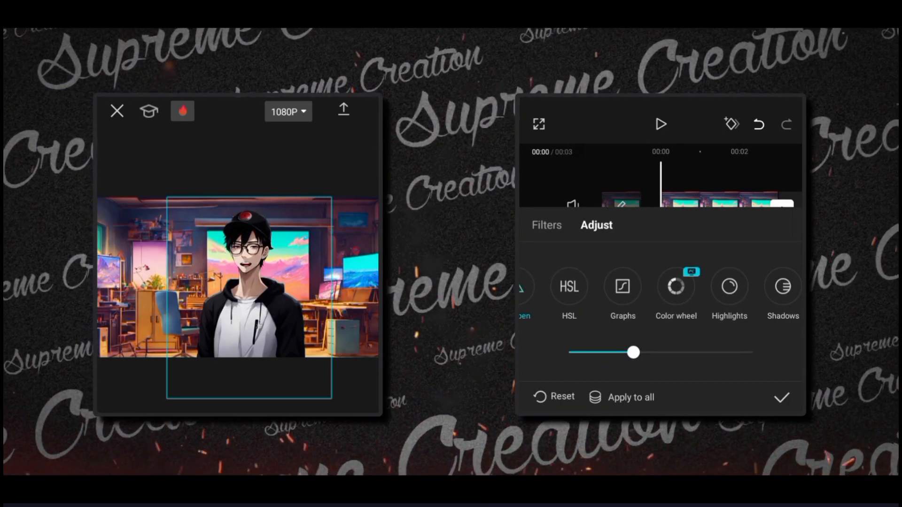
scroll(right, 3)
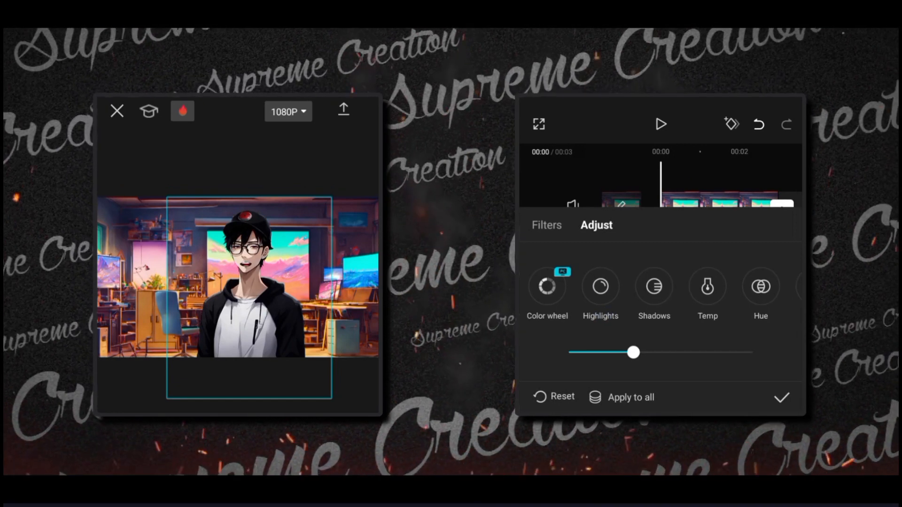